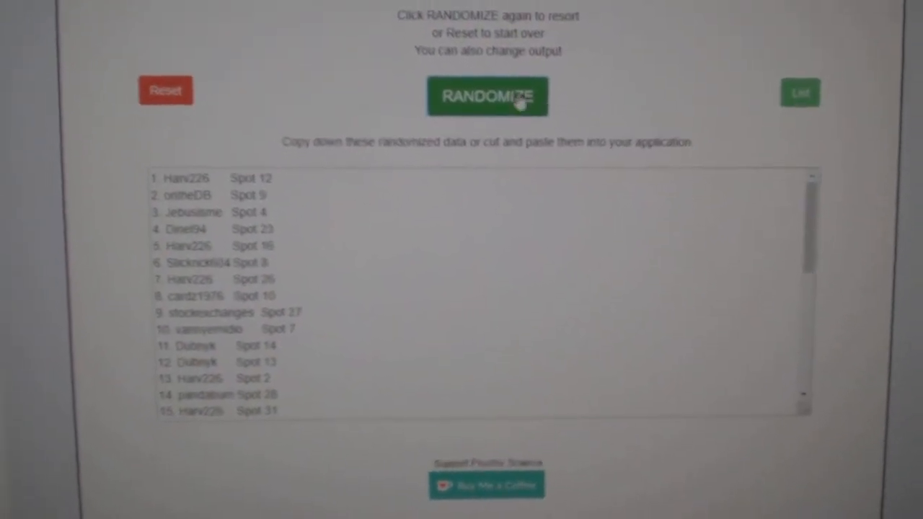
# Randomize the participant list so each name is paired with a spot number
pyautogui.click(488, 96)
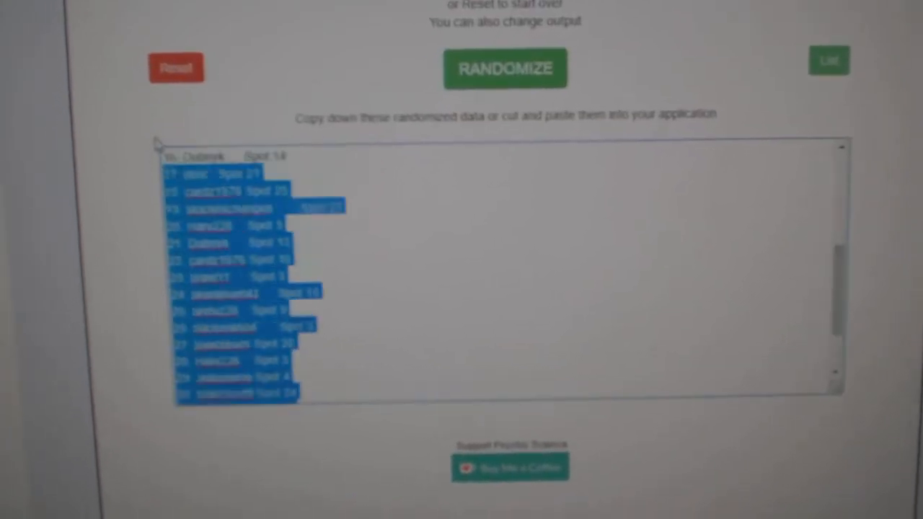
pyautogui.click(505, 68)
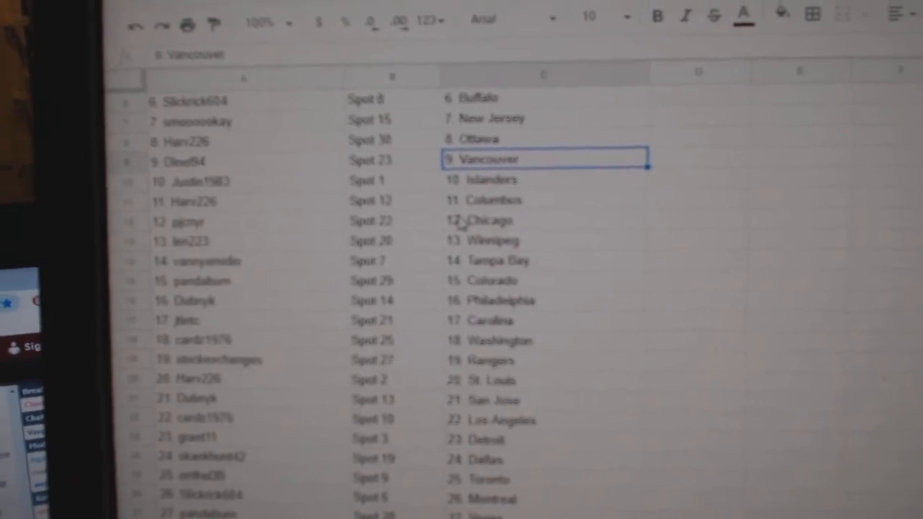
pyautogui.scroll(-3)
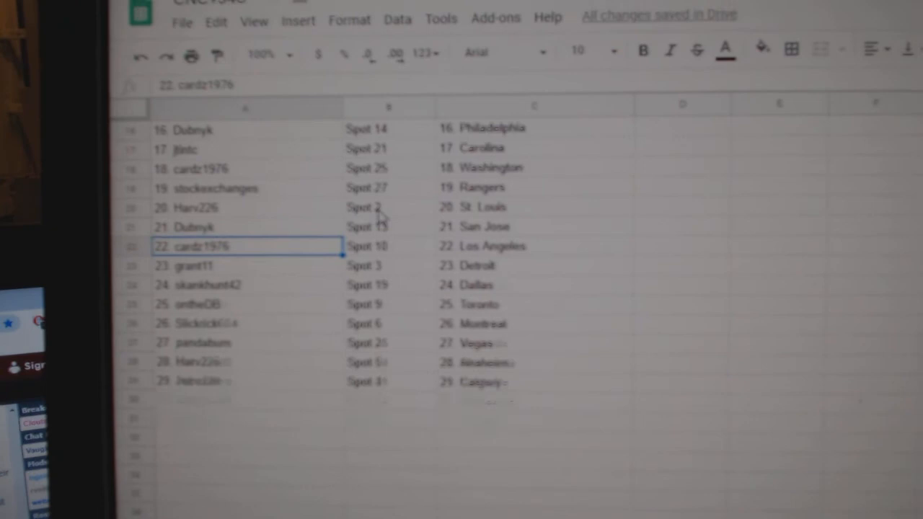
pyautogui.scroll(-3)
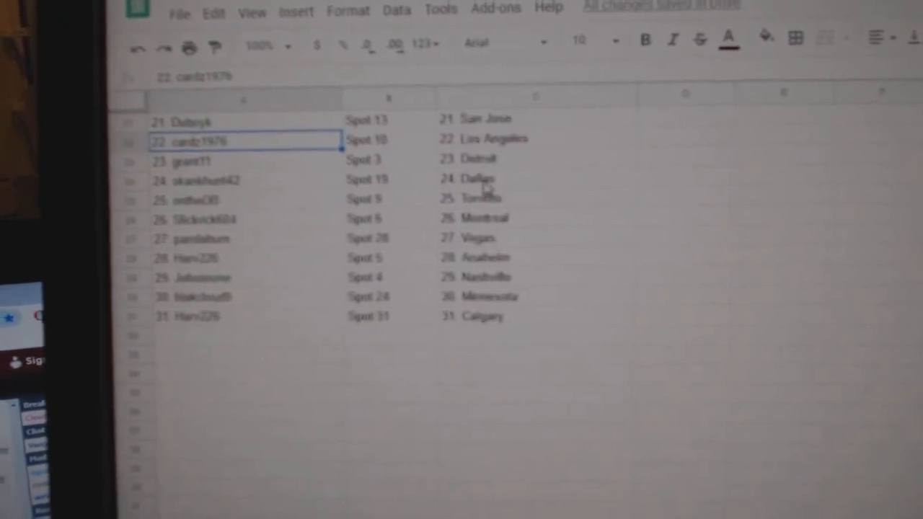